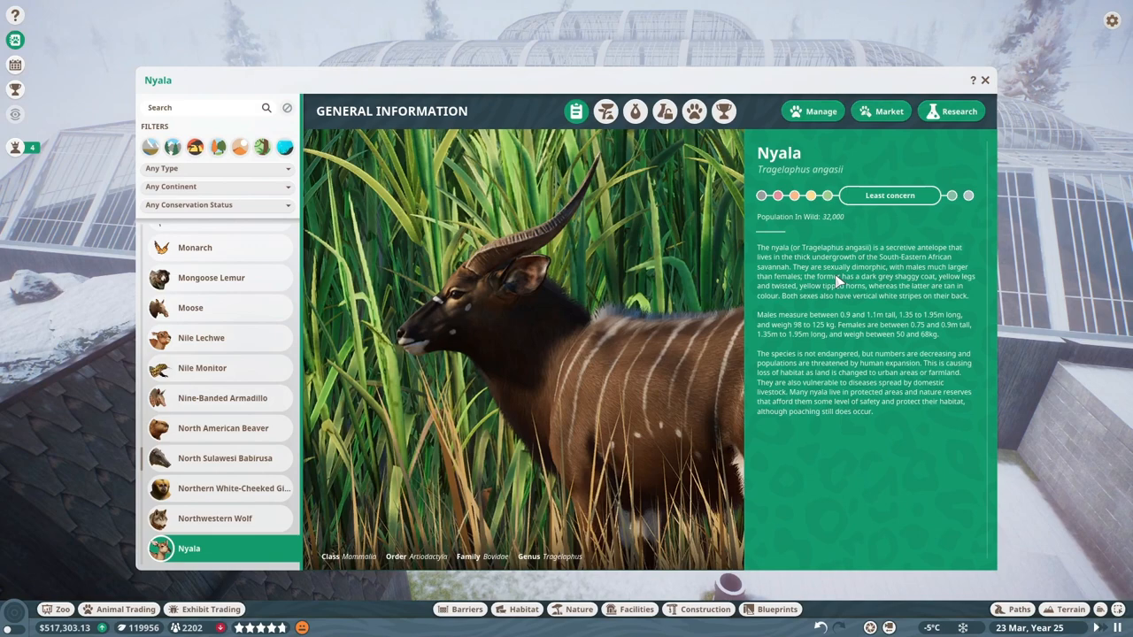
- Review the Nyala's Species Data and General Information in the Zoopedia, then close the entry
click(633, 109)
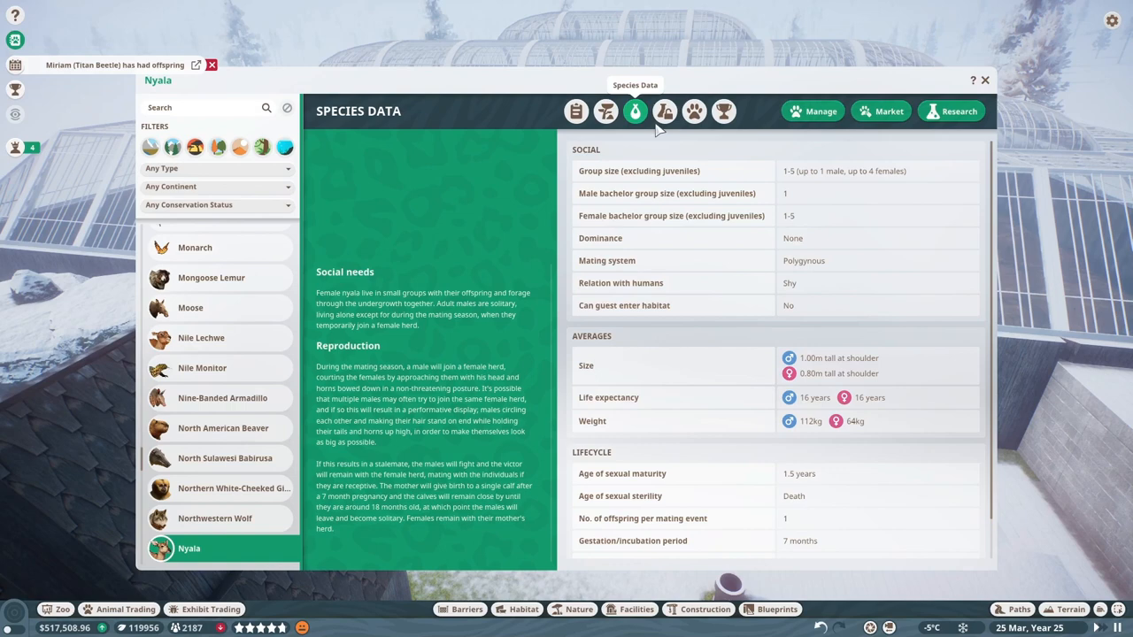
click(575, 109)
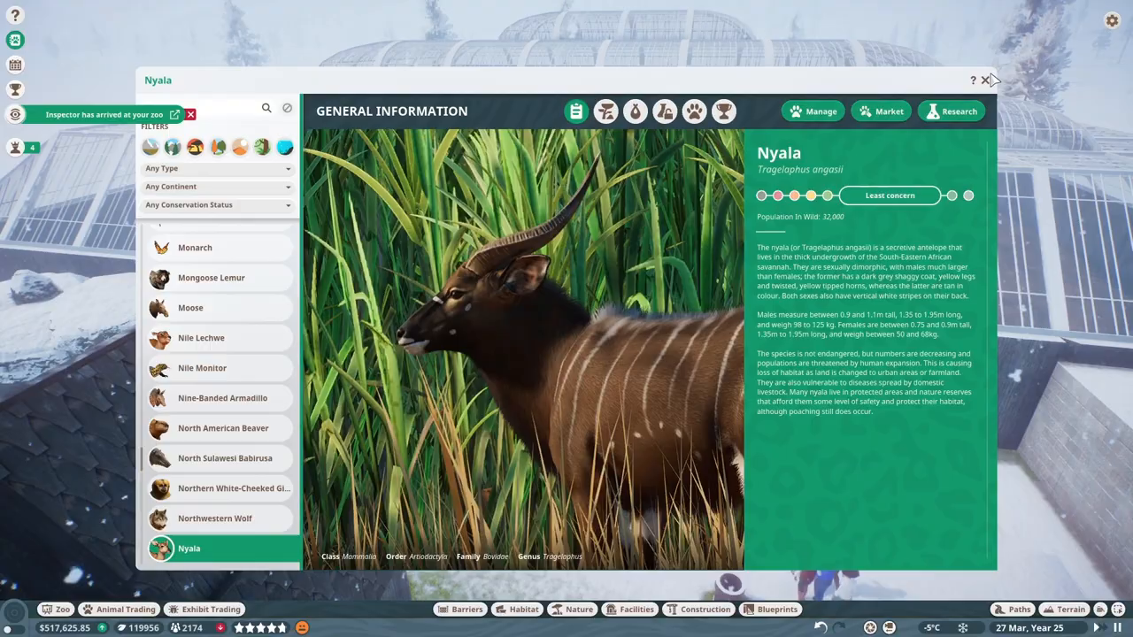
click(984, 80)
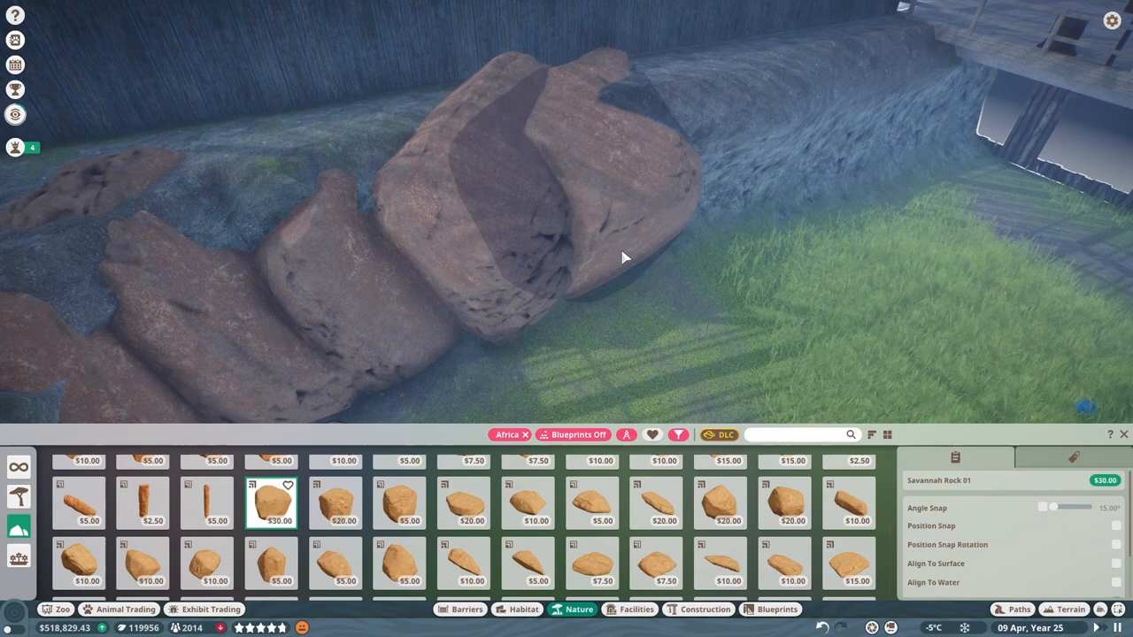
- Place three large savannah rocks along the habitat's edge to build up its rockwork
click(398, 503)
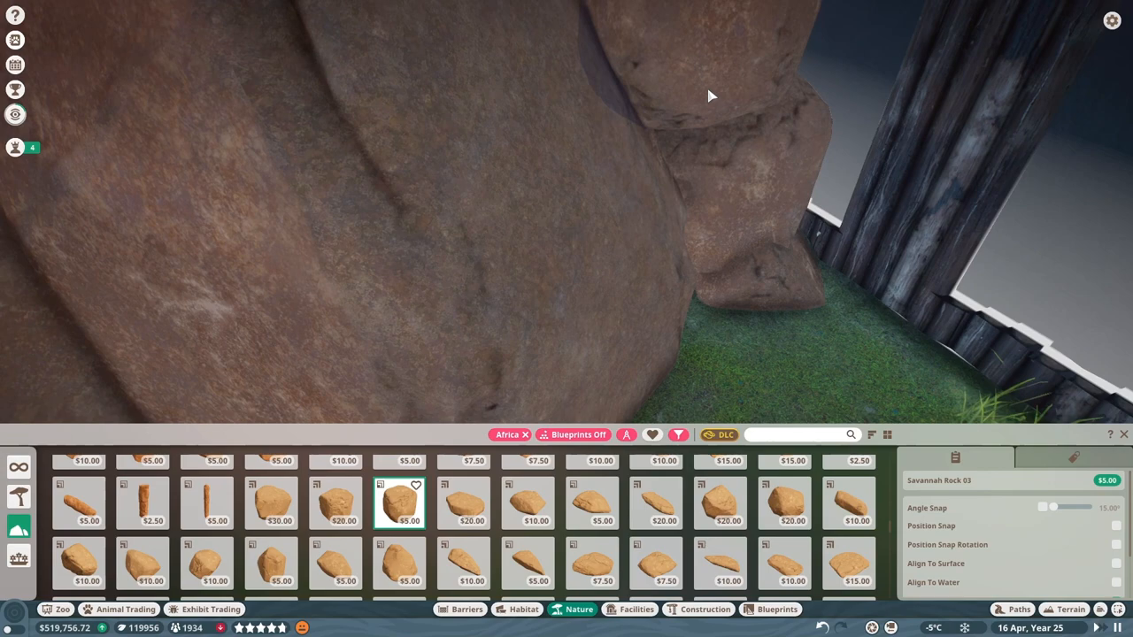
click(528, 503)
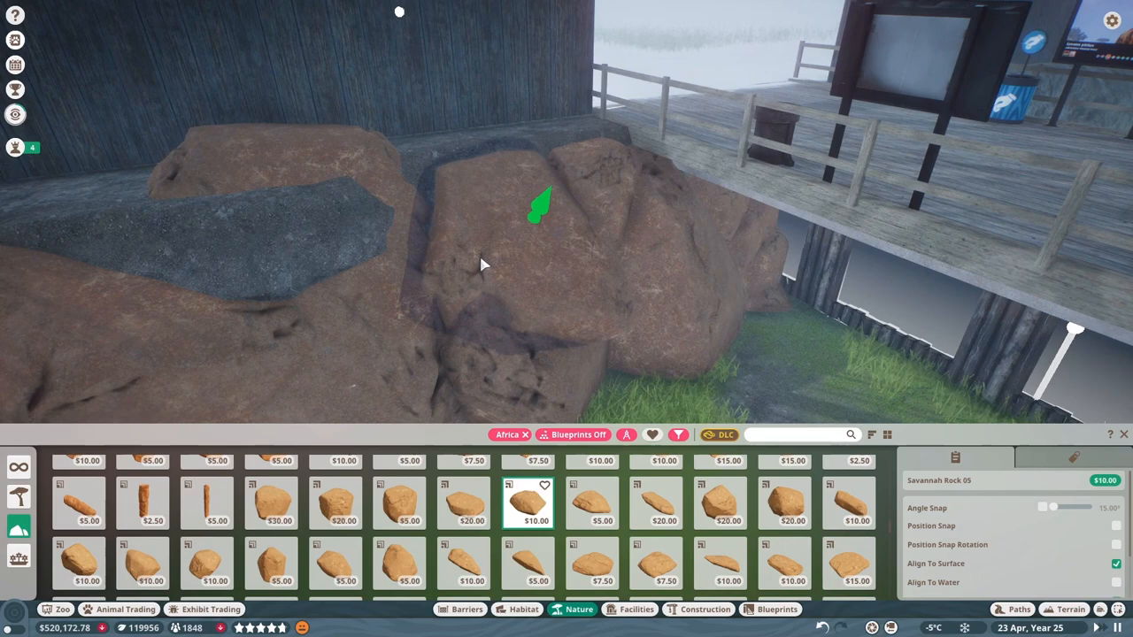
click(719, 503)
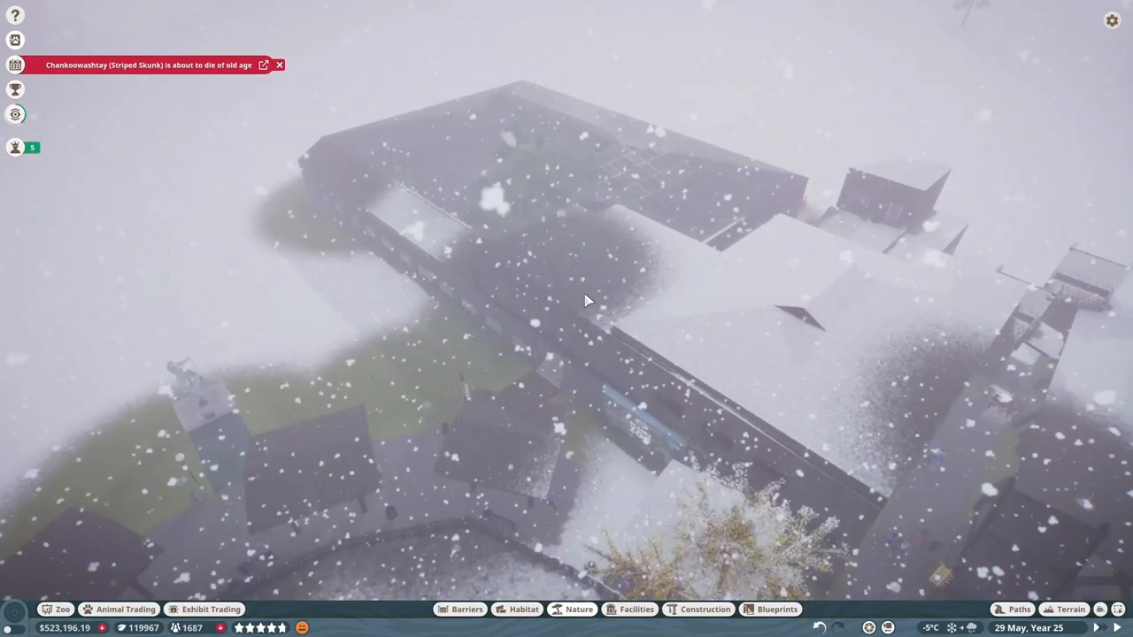
- Check the habitat's plant welfare and pick an African plant to add
click(579, 609)
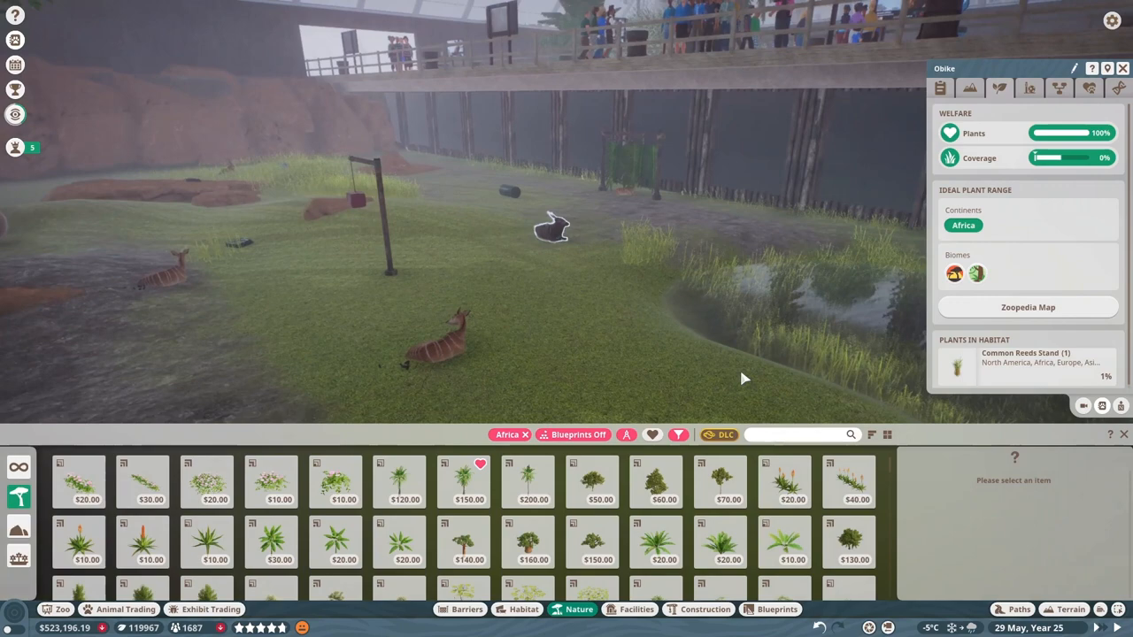
click(400, 549)
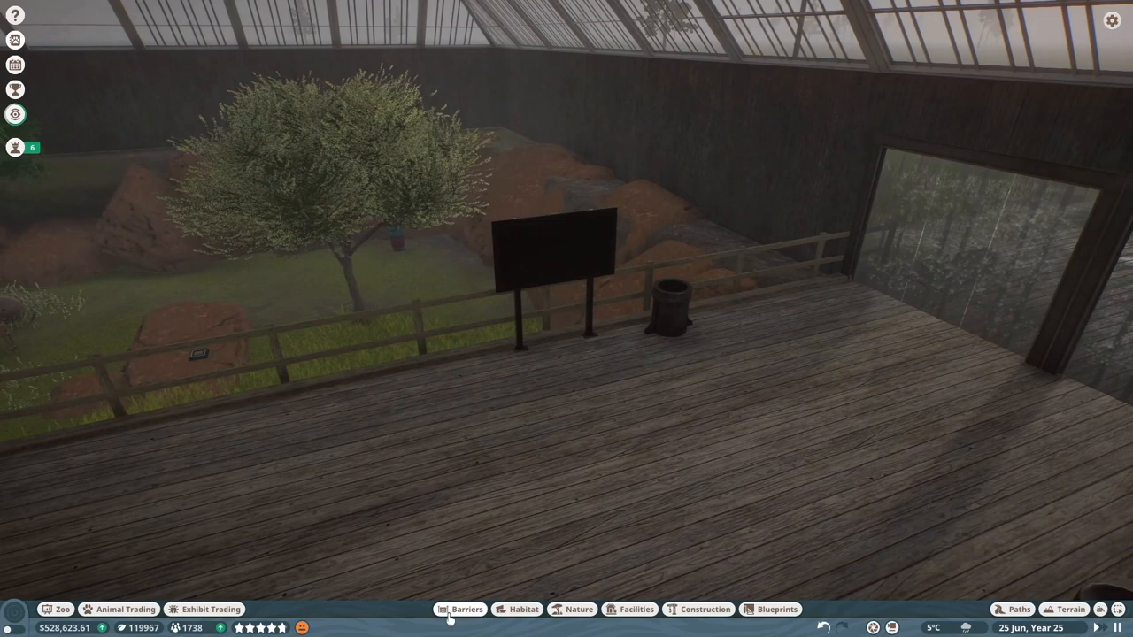
- Select a building group inside the viewing building to enter Edit Group mode
click(578, 609)
text(curta)
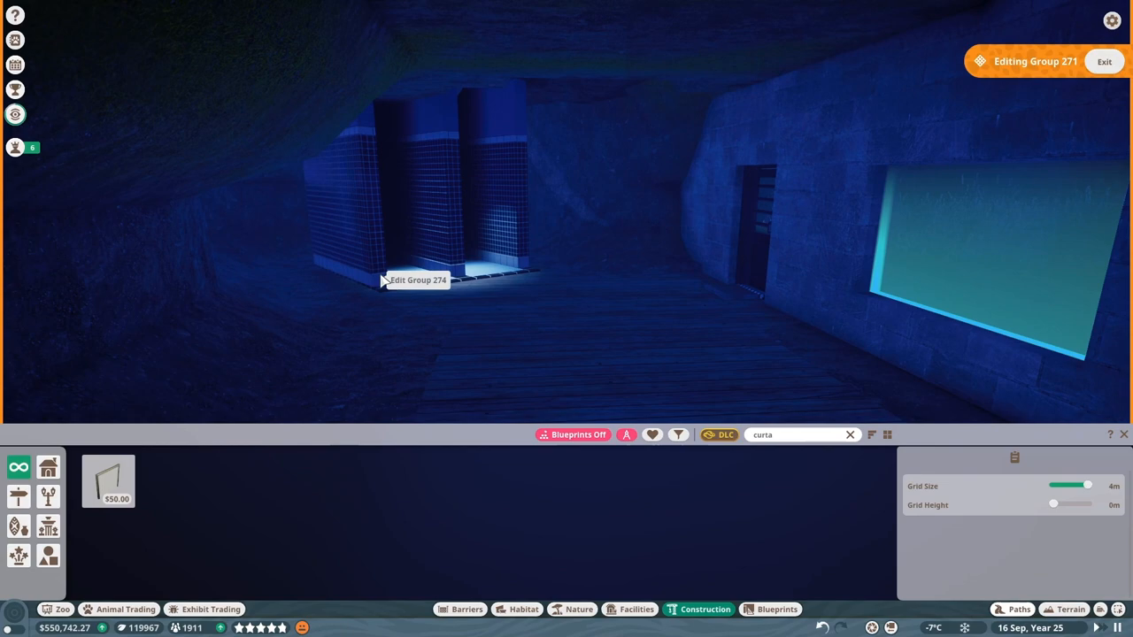
- Switch to editing building group 274 and search 'Breeze' in the Construction pieces
click(418, 279)
text(Breeze)
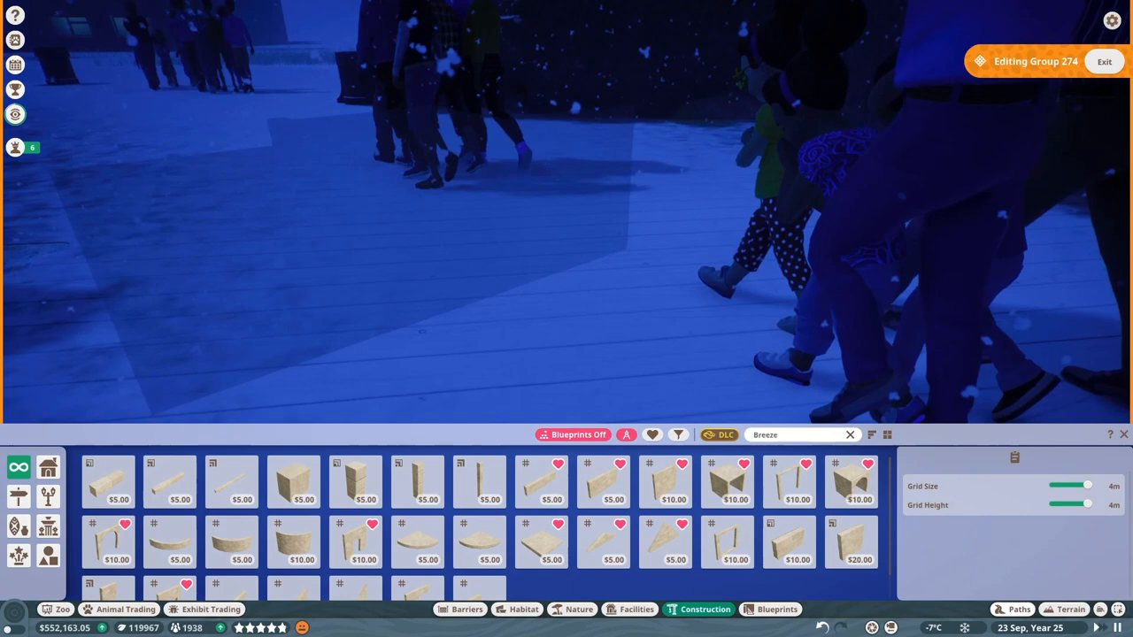
click(542, 524)
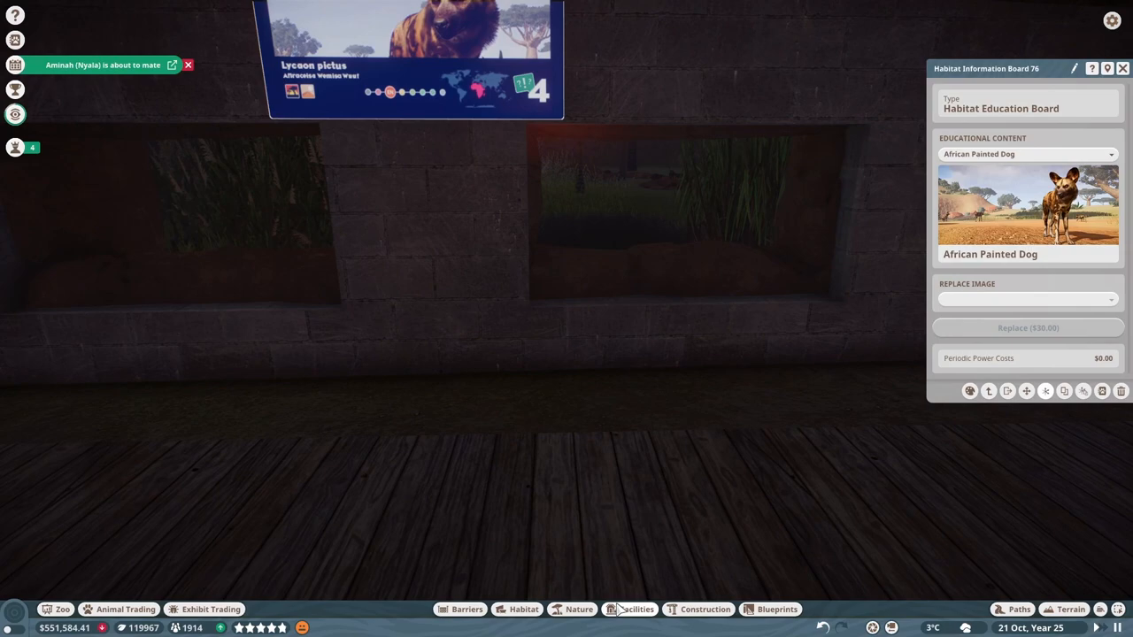
- Close the Habitat Education Board's details after setting its content
click(635, 609)
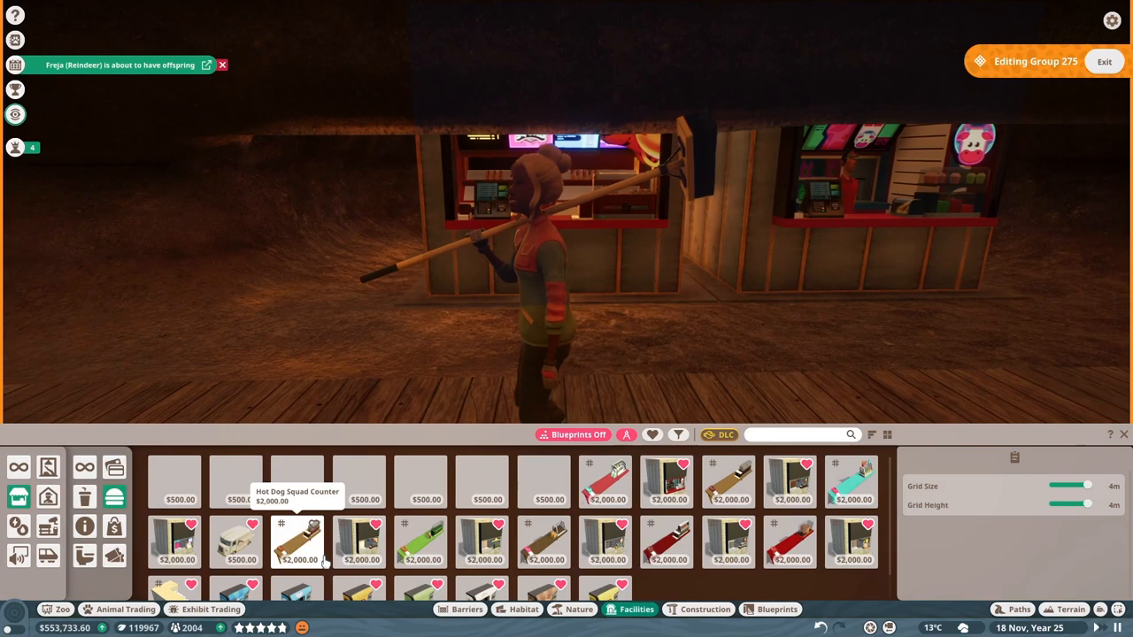
- Switch to the Paths tool and pick a path surface to pave beside the shop counters
click(1019, 609)
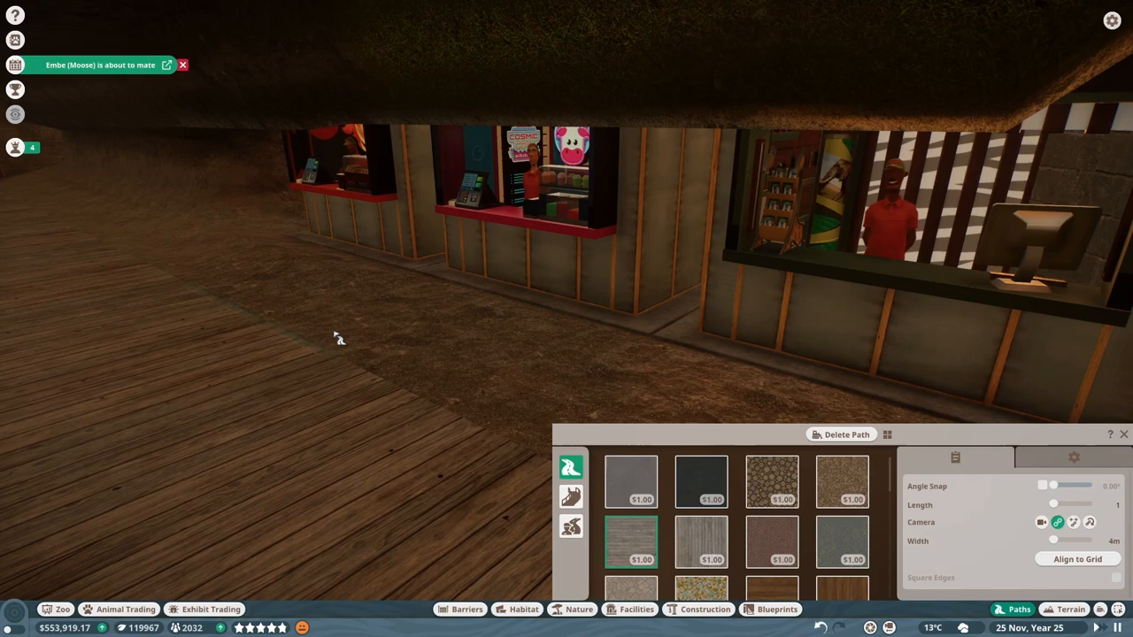
click(1073, 457)
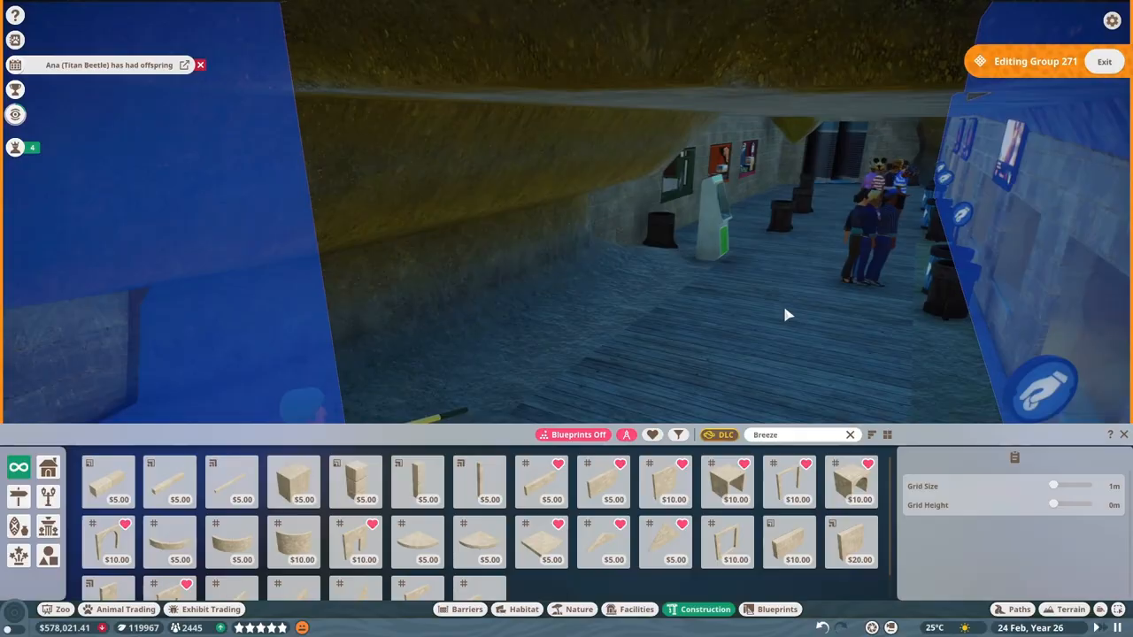
- Place a construction piece to complete the viewing building
click(630, 609)
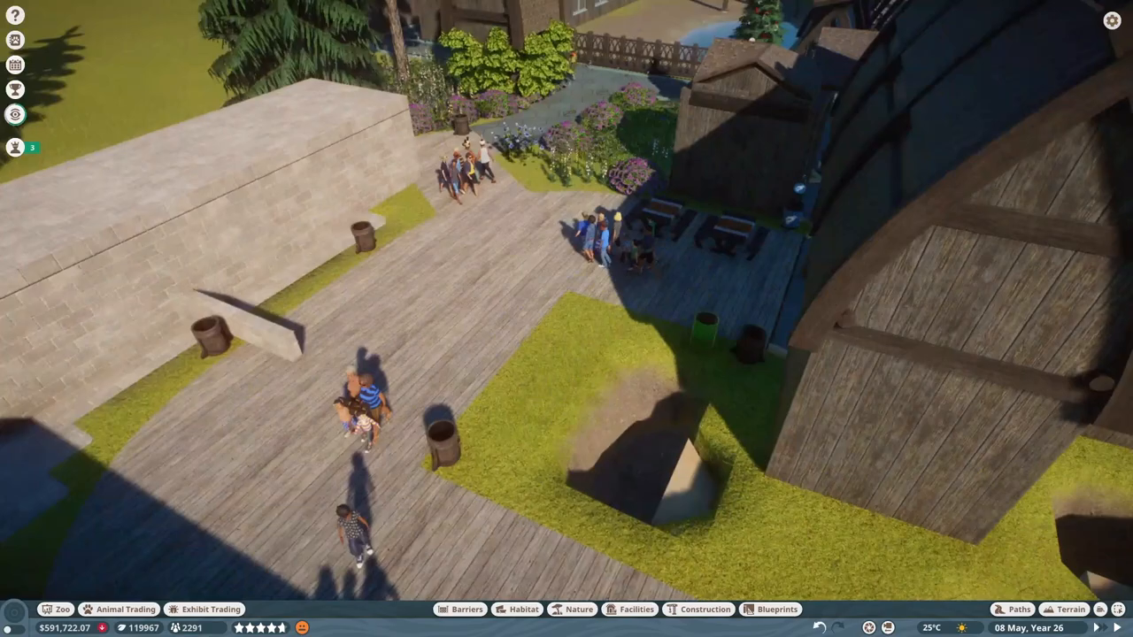
- Raise the grass around the hole and set a mossy rock against the building
click(1069, 609)
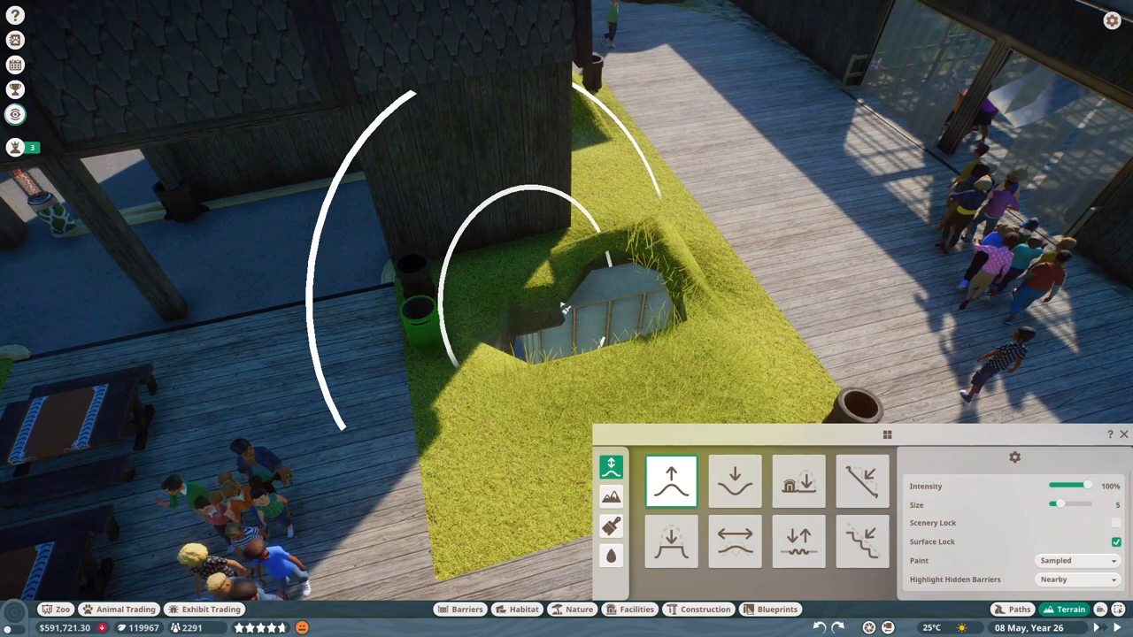
click(579, 609)
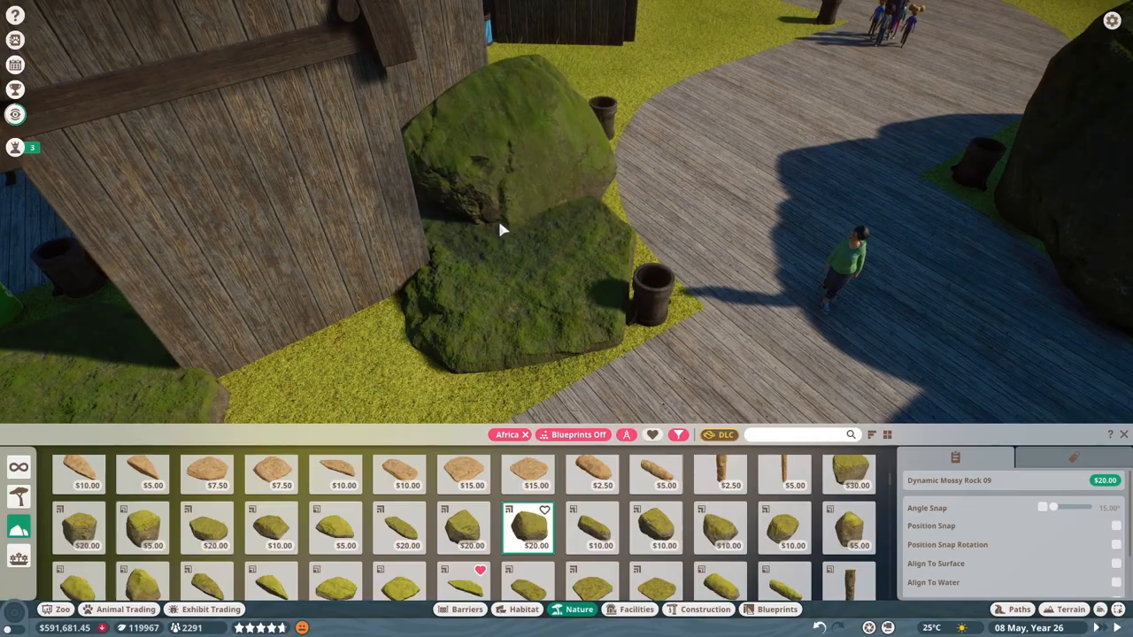
click(60, 609)
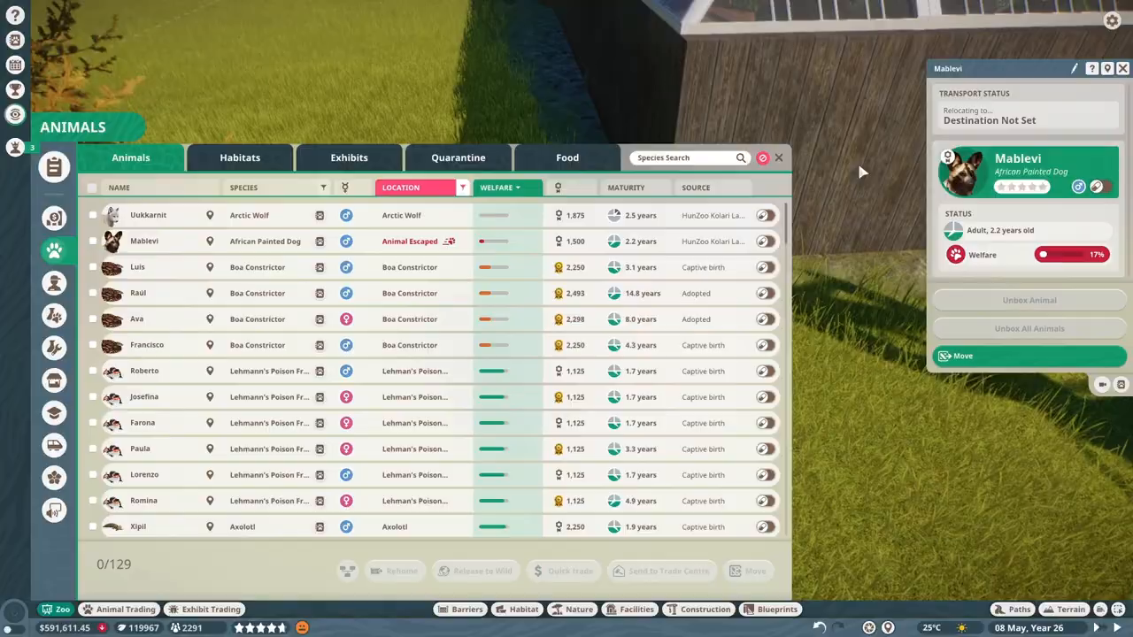
- Move the escaped African Painted Dog to Habitat 15, then scroll through the staff roster
click(149, 214)
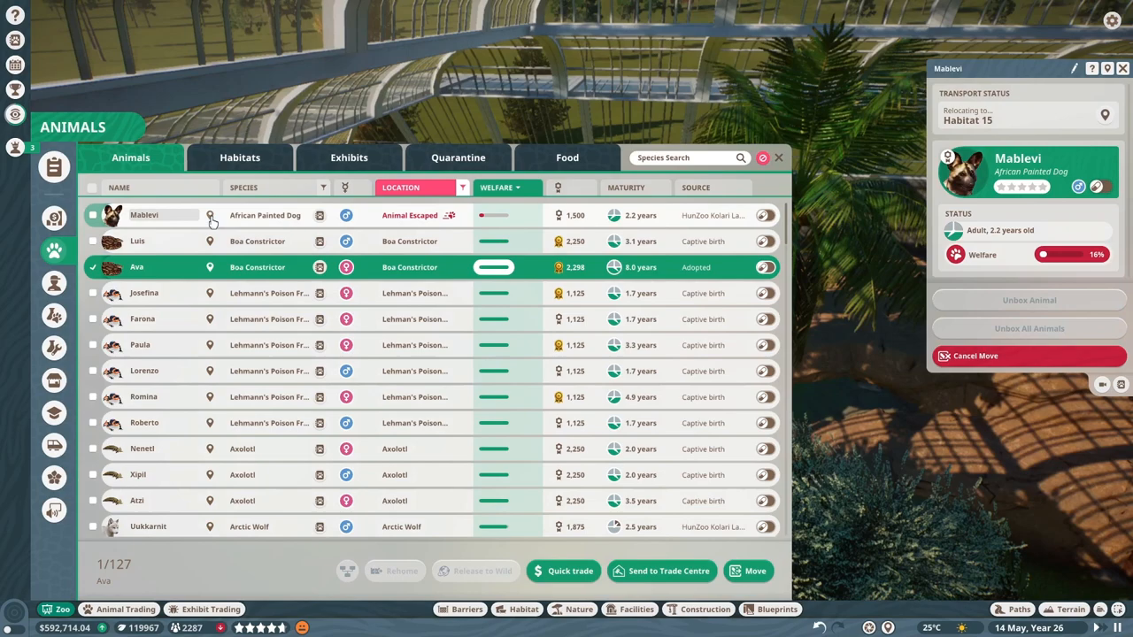
click(53, 283)
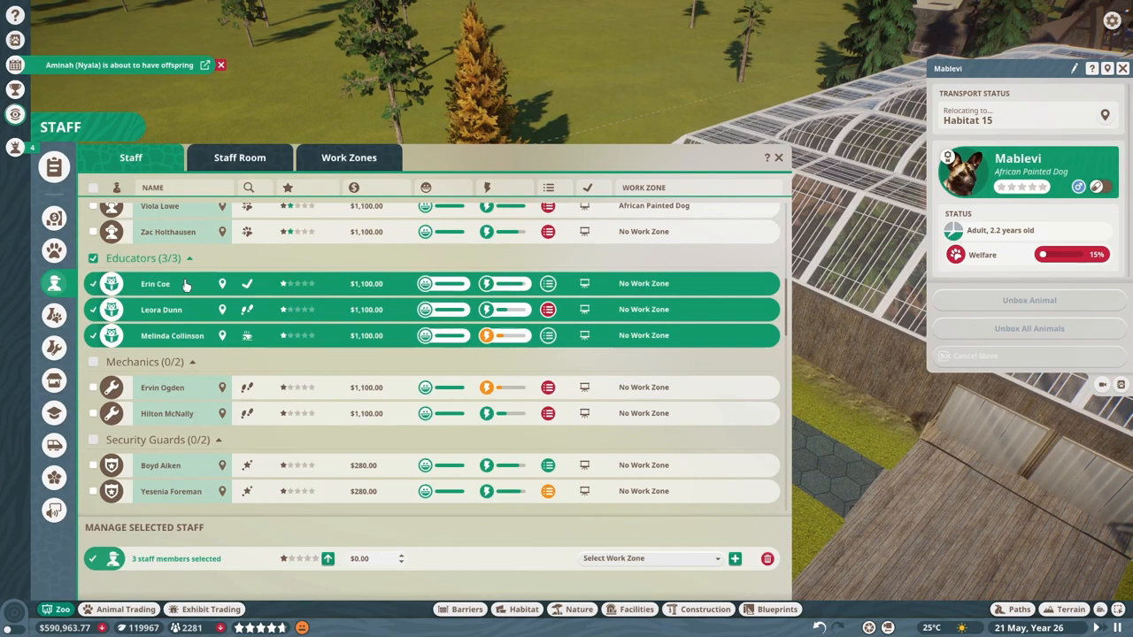
scroll(down, 3)
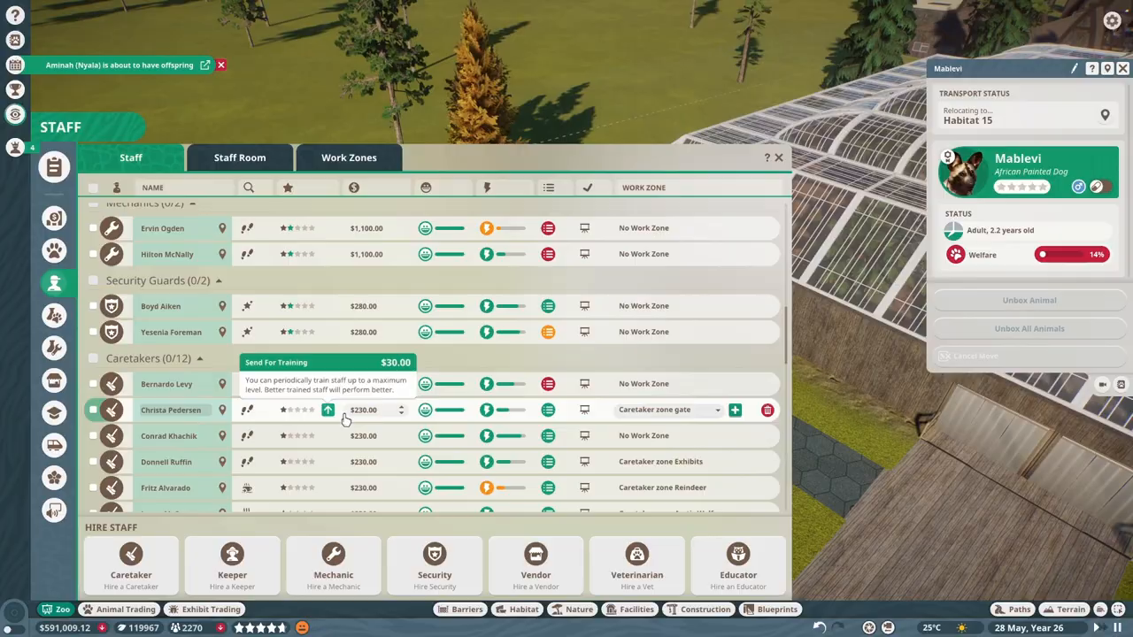